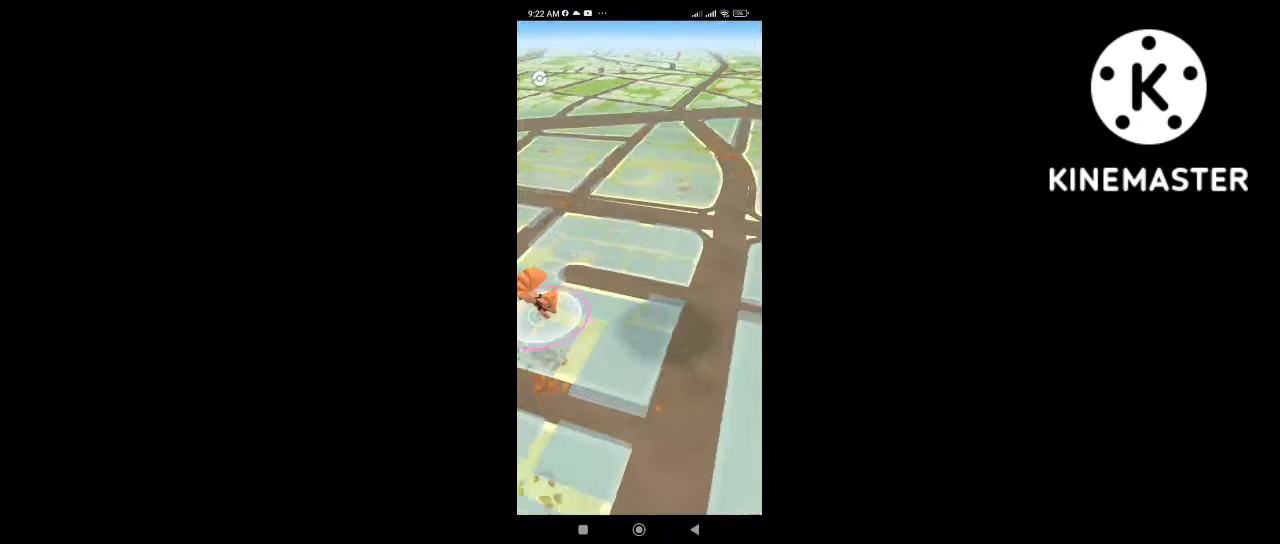
# - Catch the wild Vulpix (CP 438) from the map using a berry and a ball throw
pyautogui.click(536, 296)
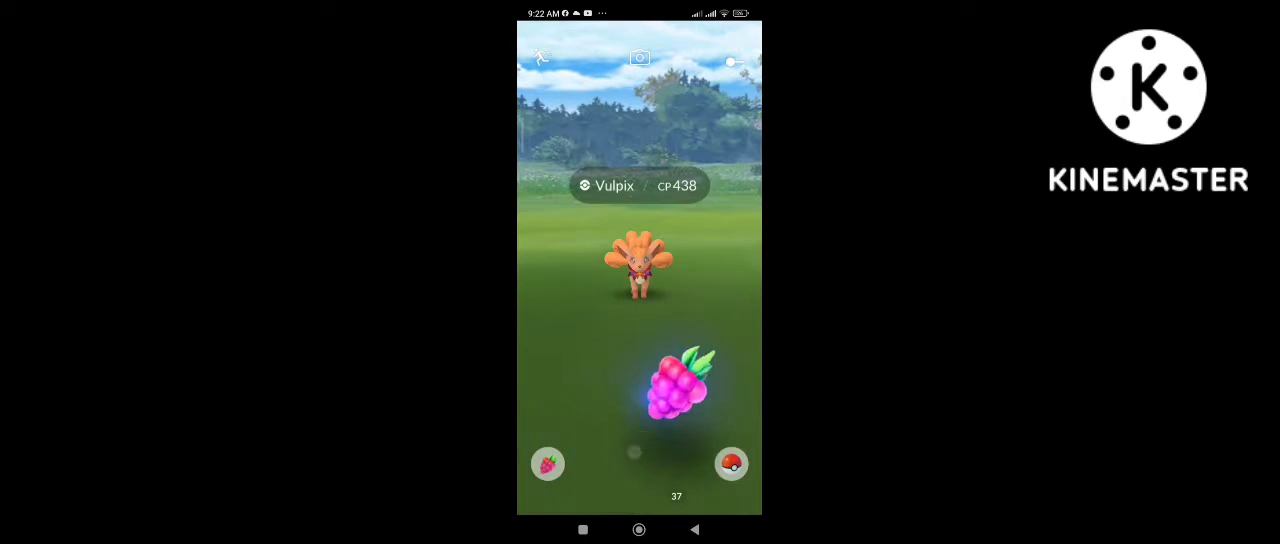
pyautogui.click(676, 390)
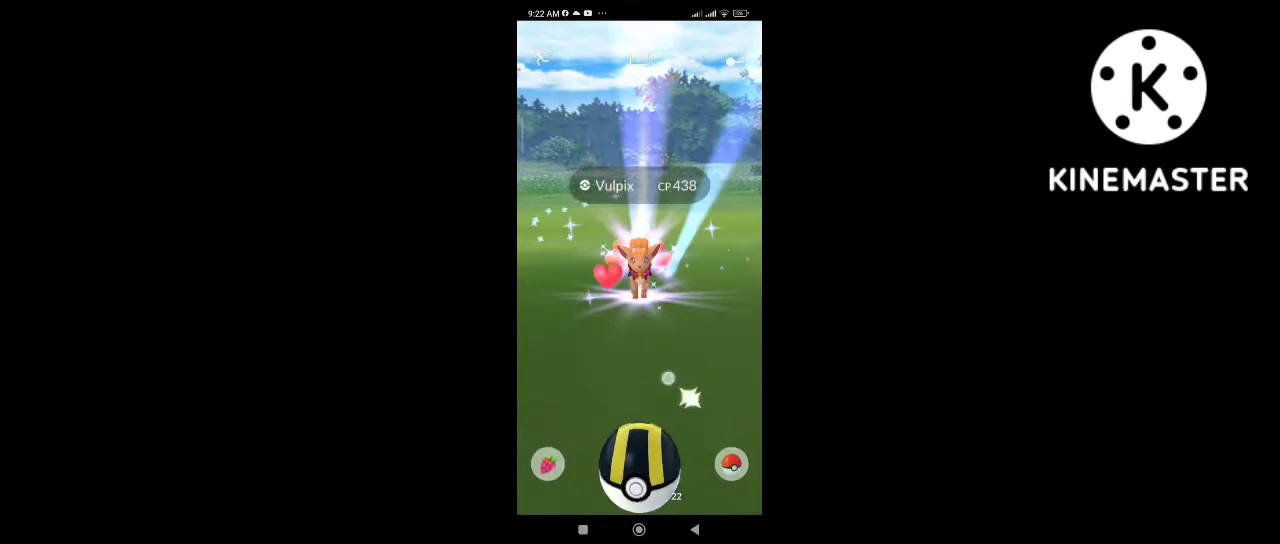
pyautogui.moveTo(640, 464); pyautogui.dragTo(640, 200)
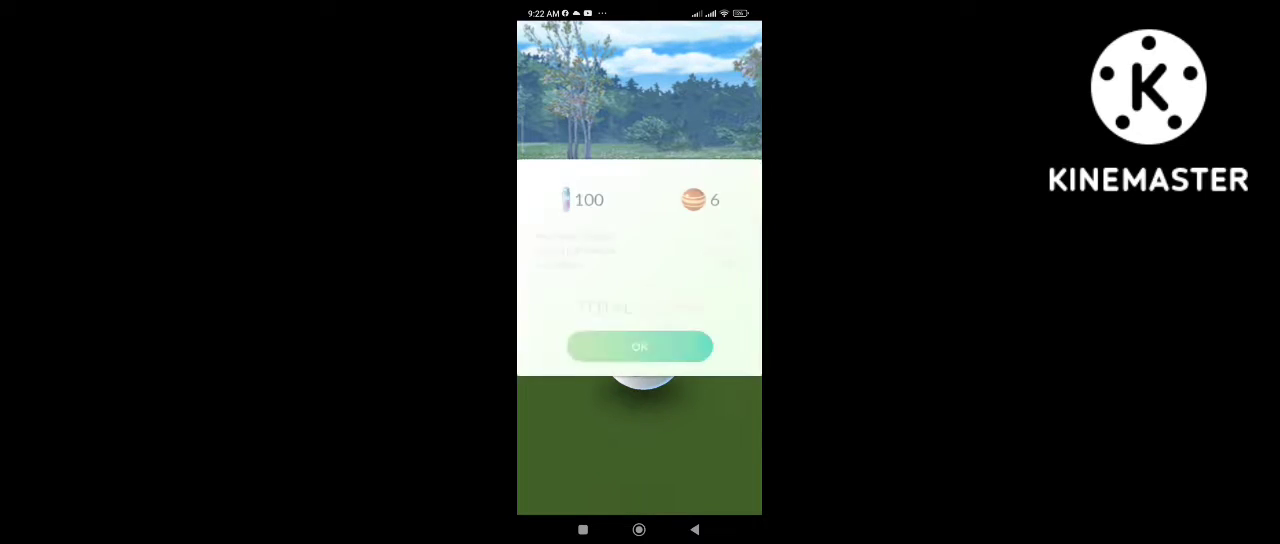
# - Dismiss the Vulpix catch rewards summary of stardust and candy
pyautogui.click(640, 348)
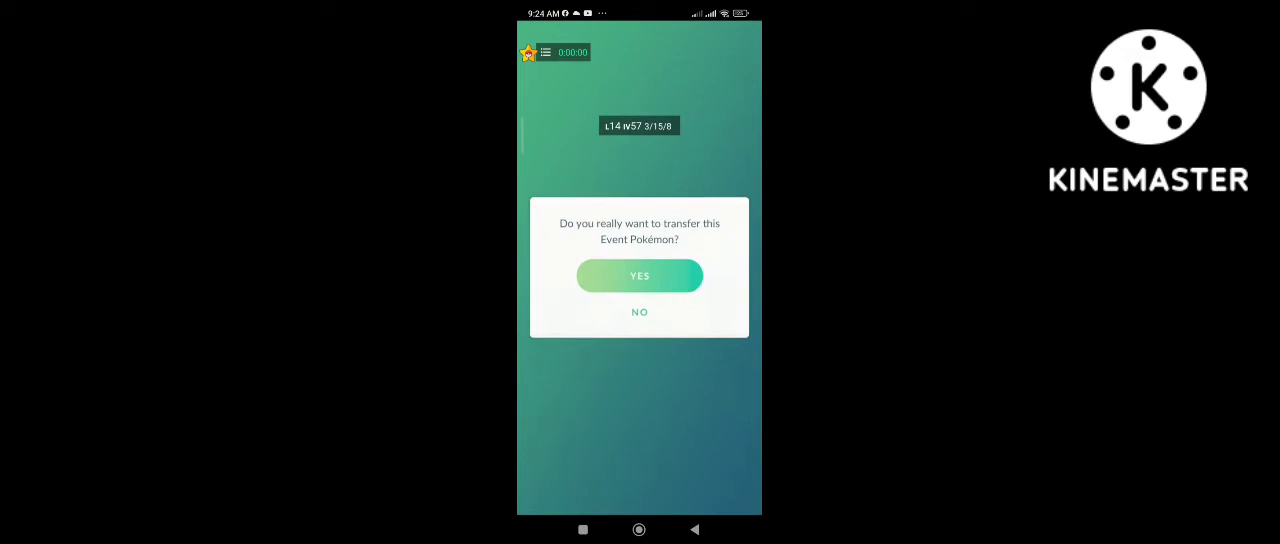
# - Confirm the event Pokémon transfer and bring up the nearby Pokémon list
pyautogui.click(640, 276)
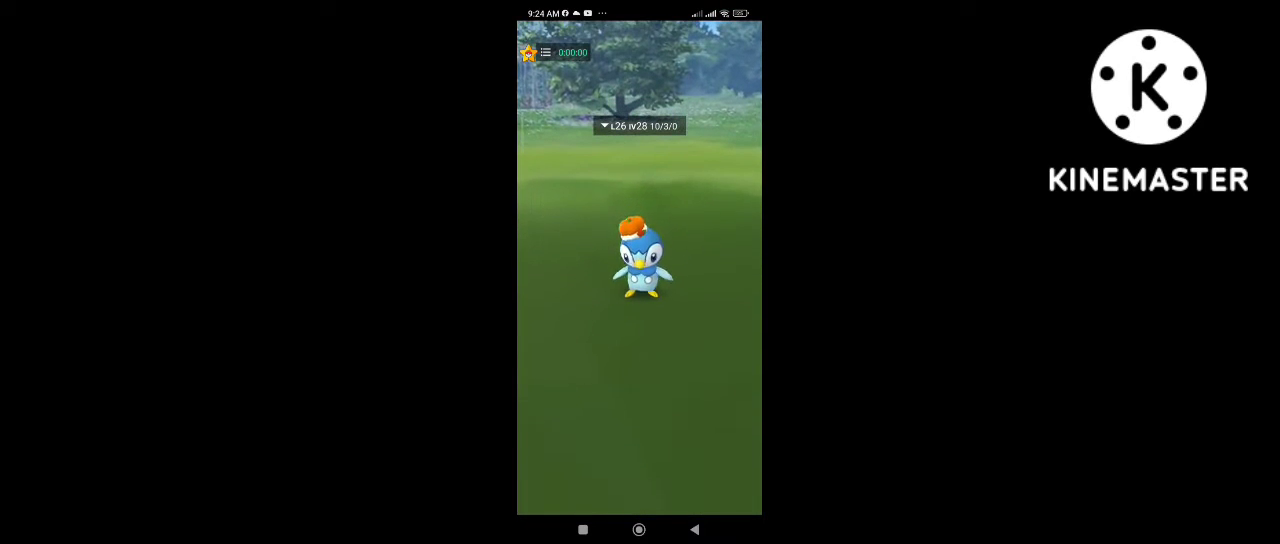
pyautogui.click(640, 264)
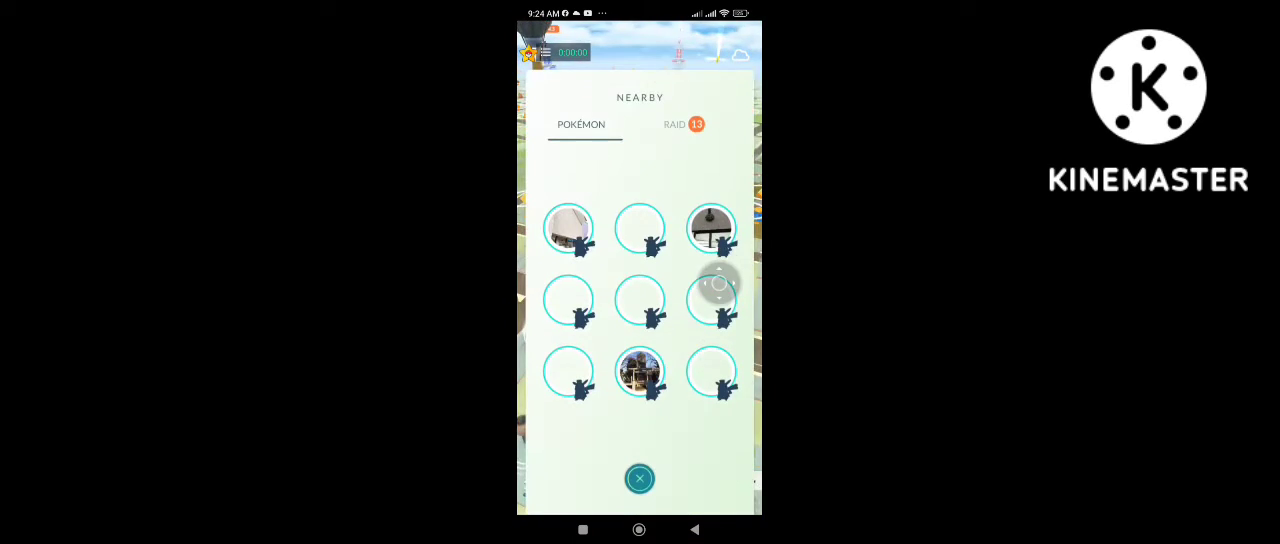
# - Close the nearby Pokémon list to return to the map
pyautogui.click(640, 478)
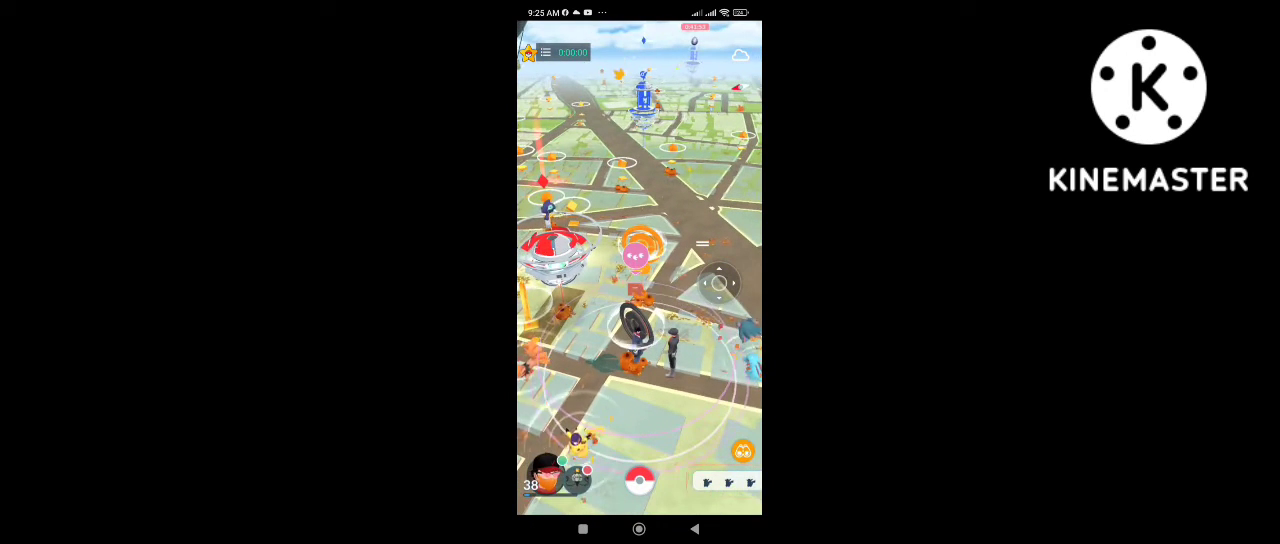
# - Browse Pokémon storage toward the CP 235 Pikachu's details
pyautogui.click(638, 256)
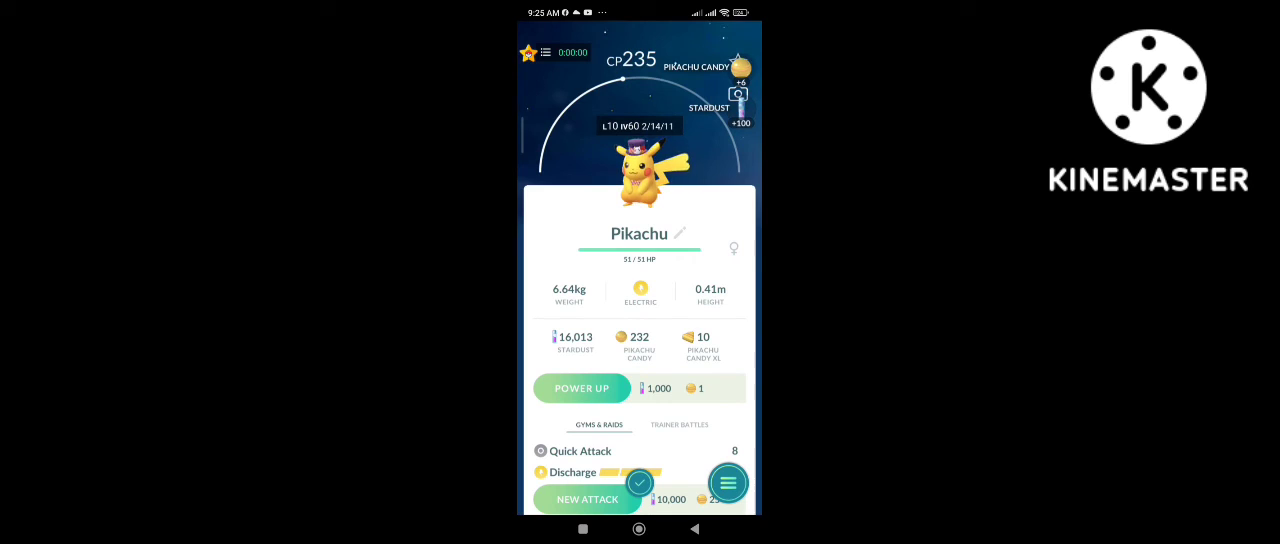
# - Transfer the CP 235 Pikachu to the professor, check Nearby and return to the map
pyautogui.click(728, 482)
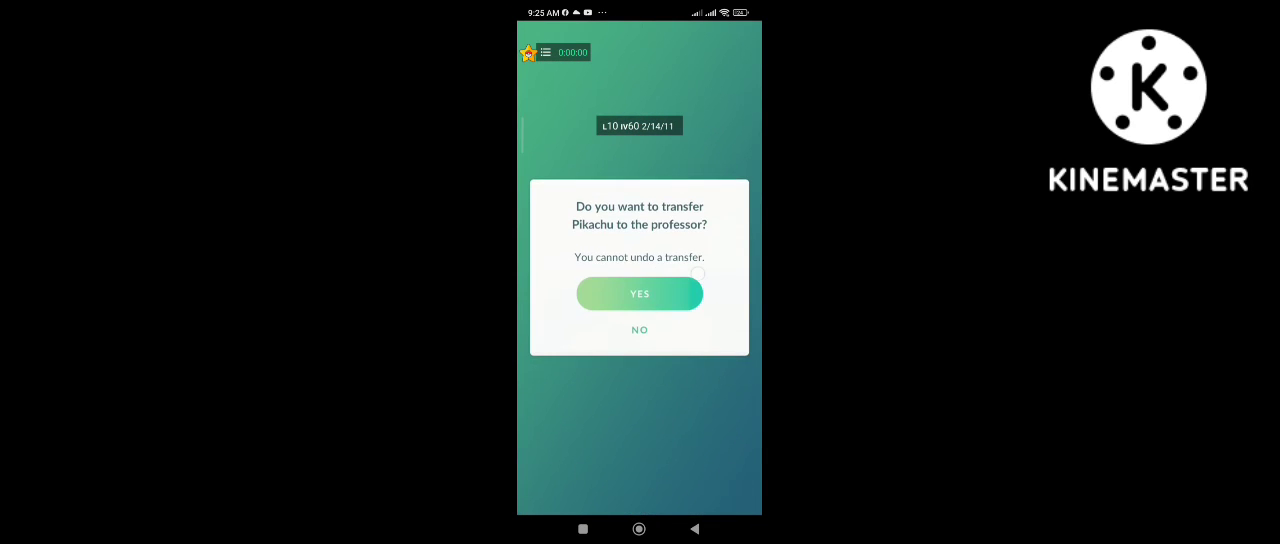
pyautogui.click(640, 292)
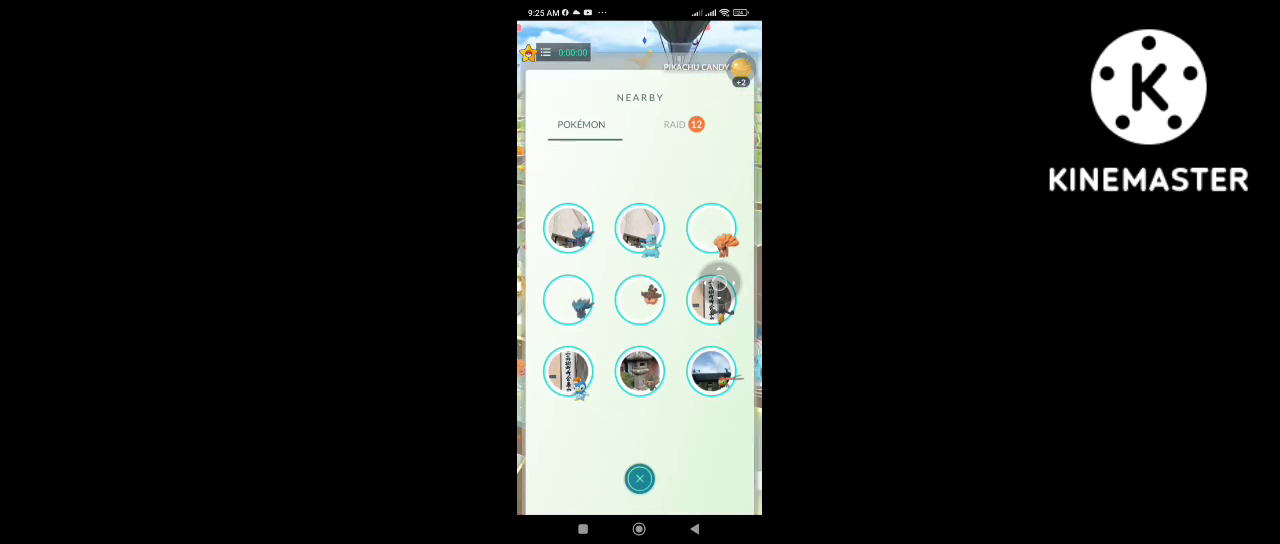
pyautogui.click(640, 476)
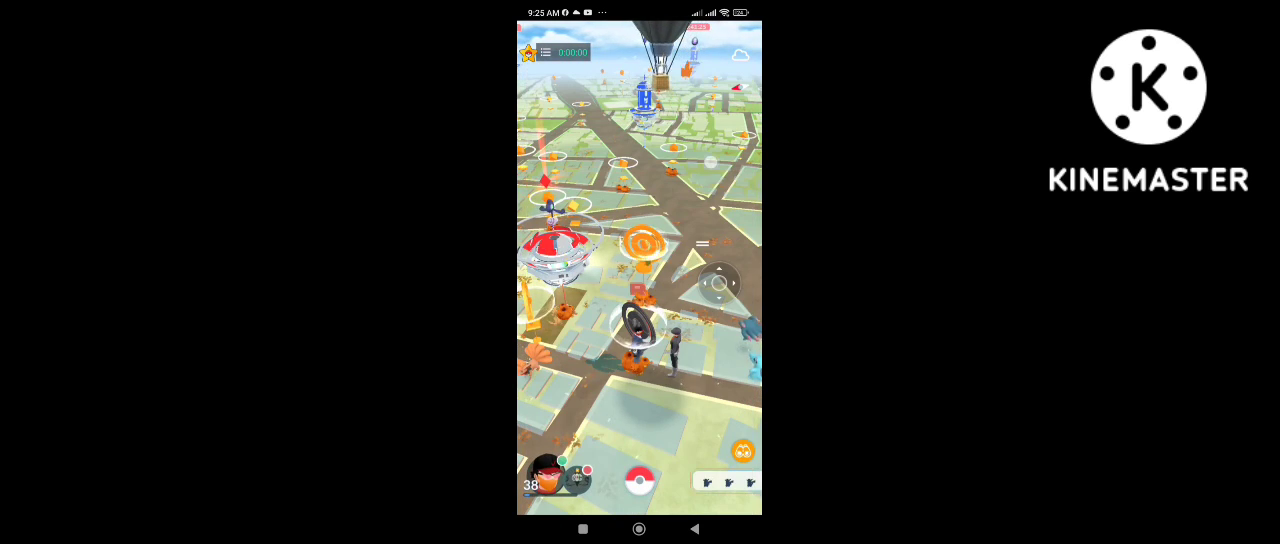